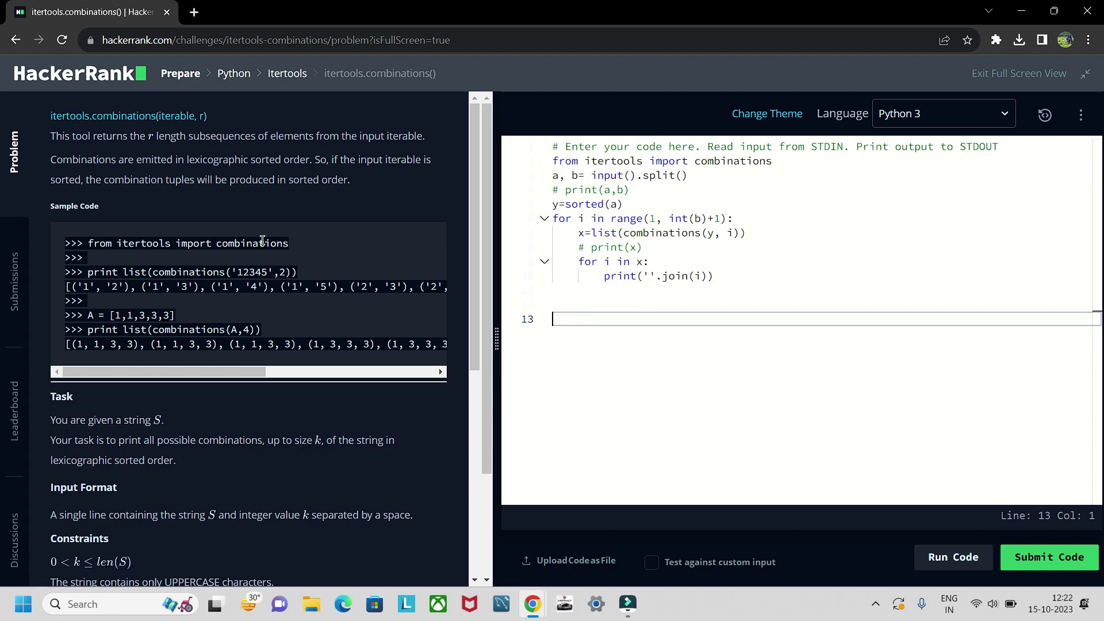
# Scroll the problem statement down past Task and Constraints to the sample input HACK 2 and its combinations
pyautogui.scroll(-3)
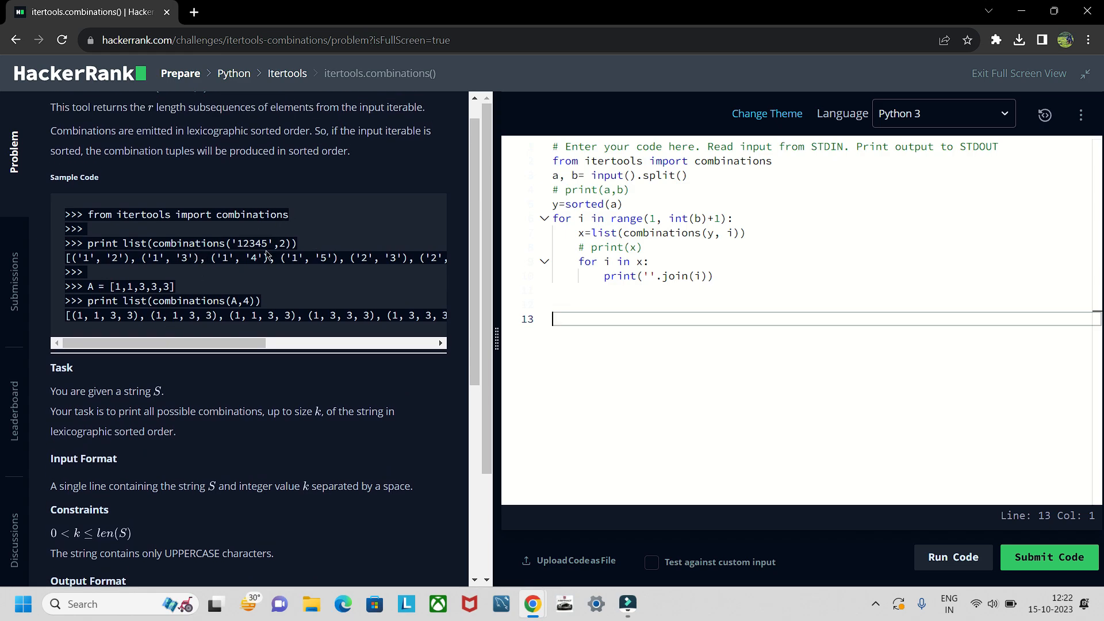
pyautogui.scroll(-3)
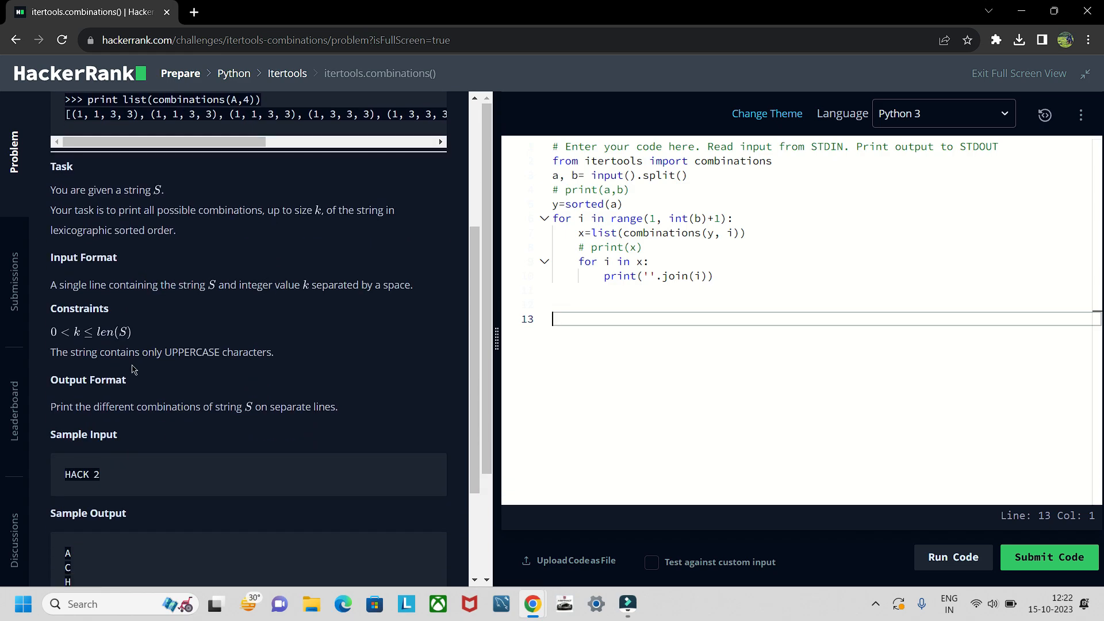
pyautogui.scroll(-3)
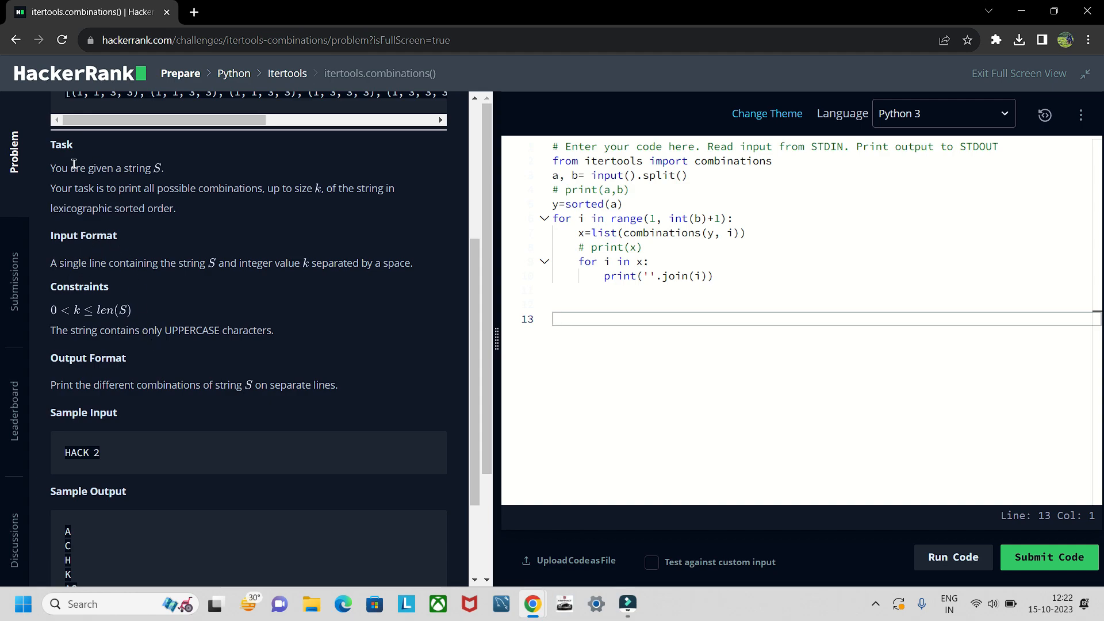
pyautogui.moveTo(170, 193)
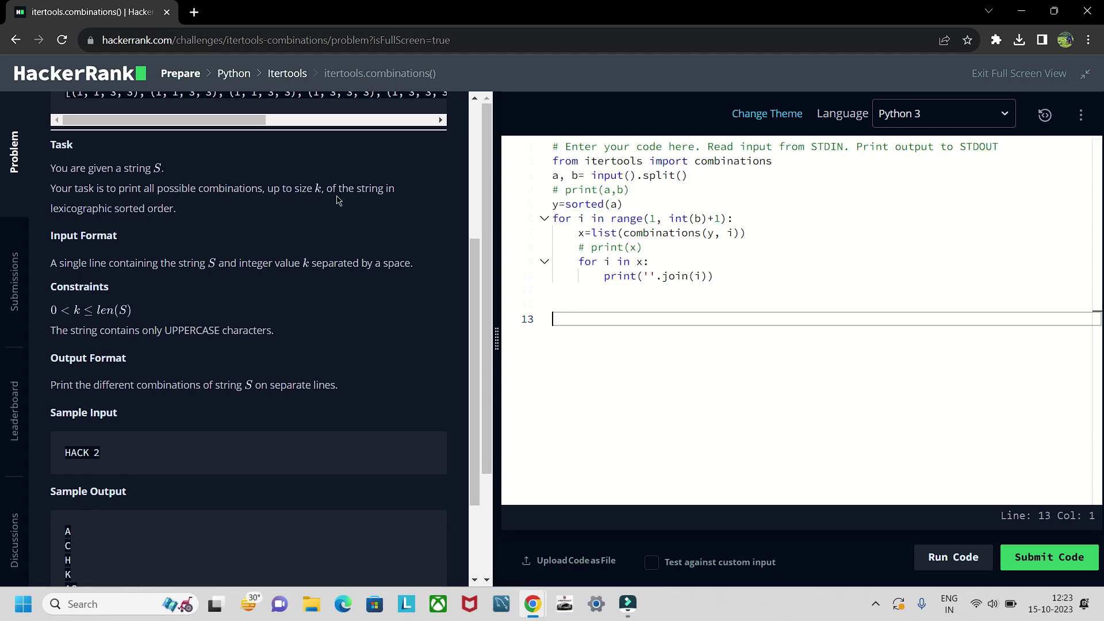
pyautogui.moveTo(134, 258)
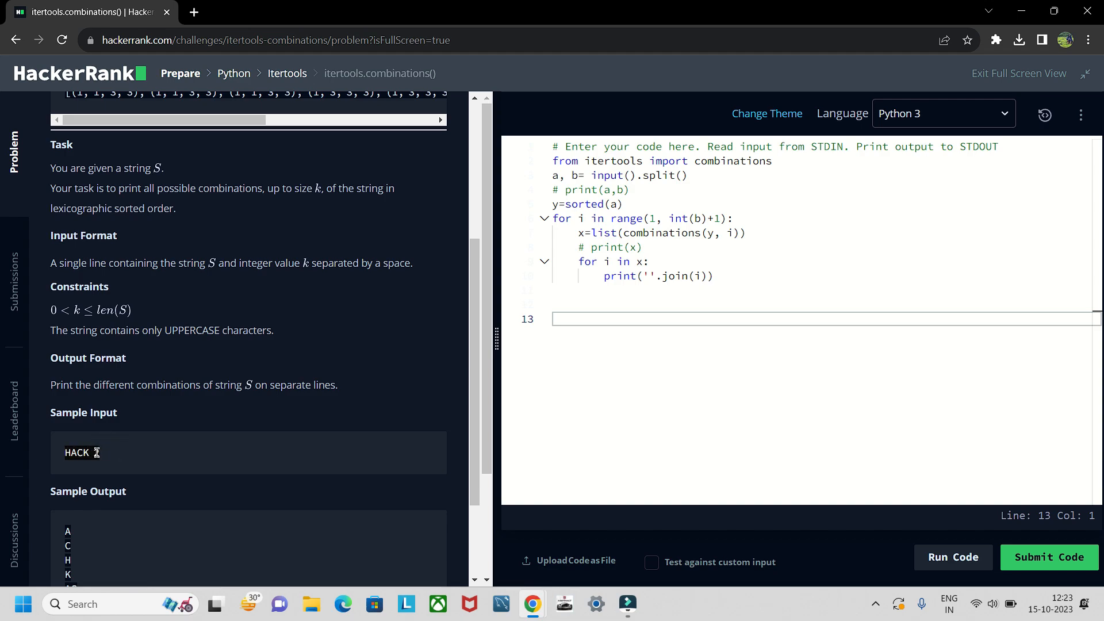
pyautogui.scroll(-3)
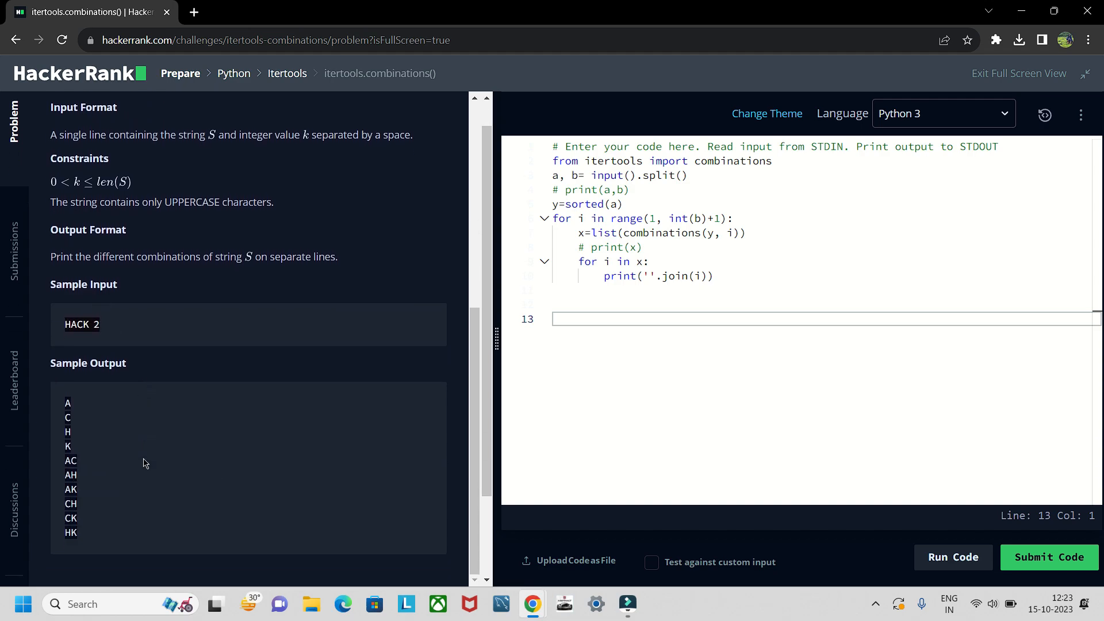
pyautogui.moveTo(225, 477)
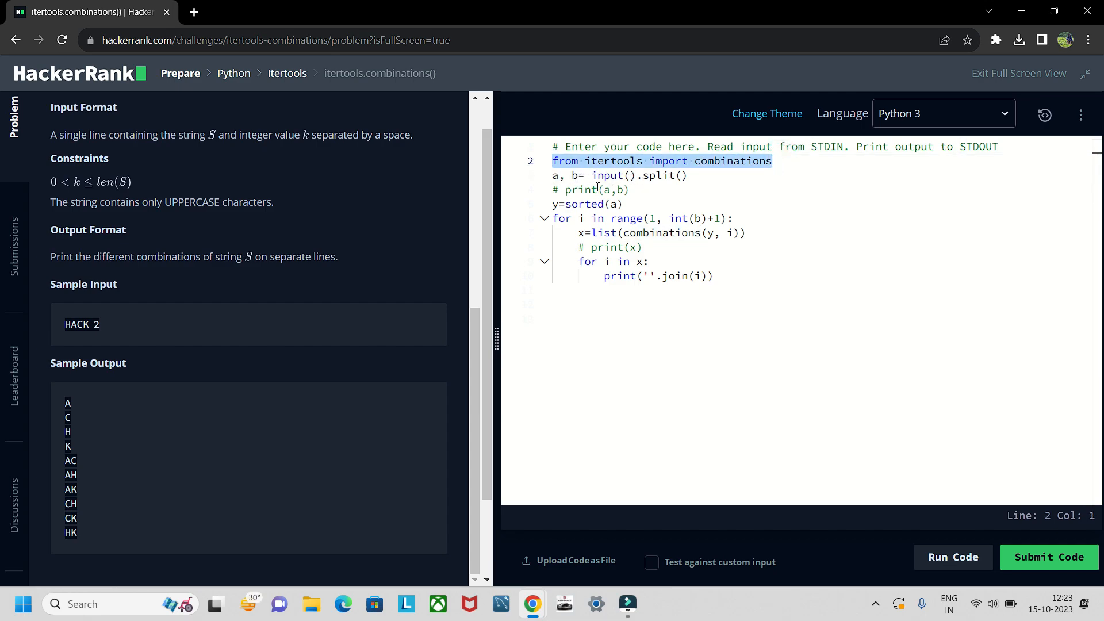
pyautogui.moveTo(200, 293)
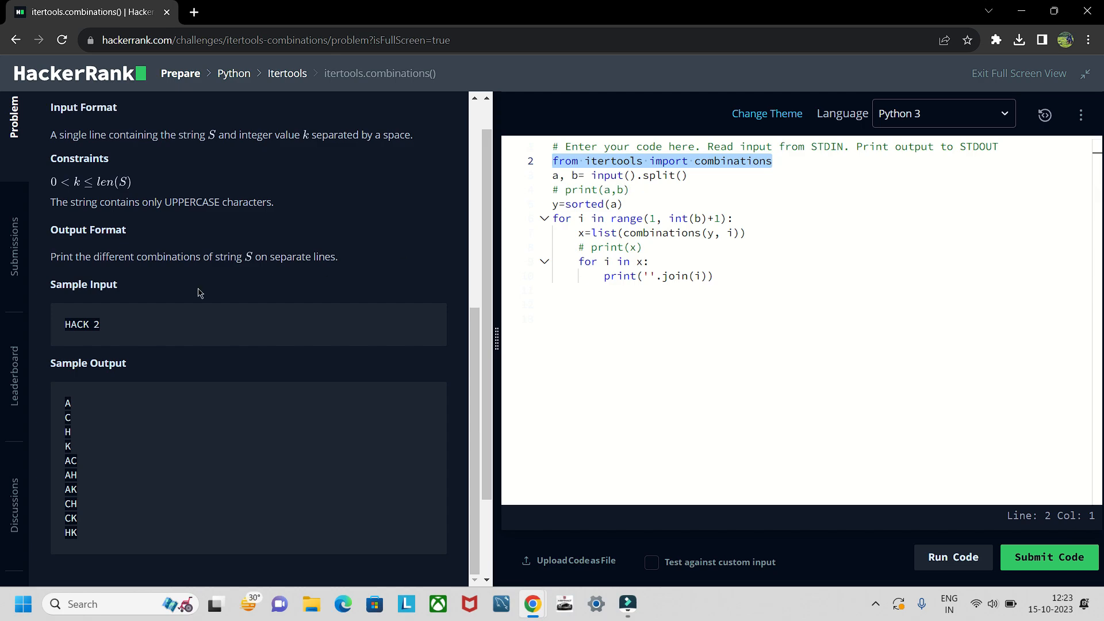
pyautogui.moveTo(405, 249)
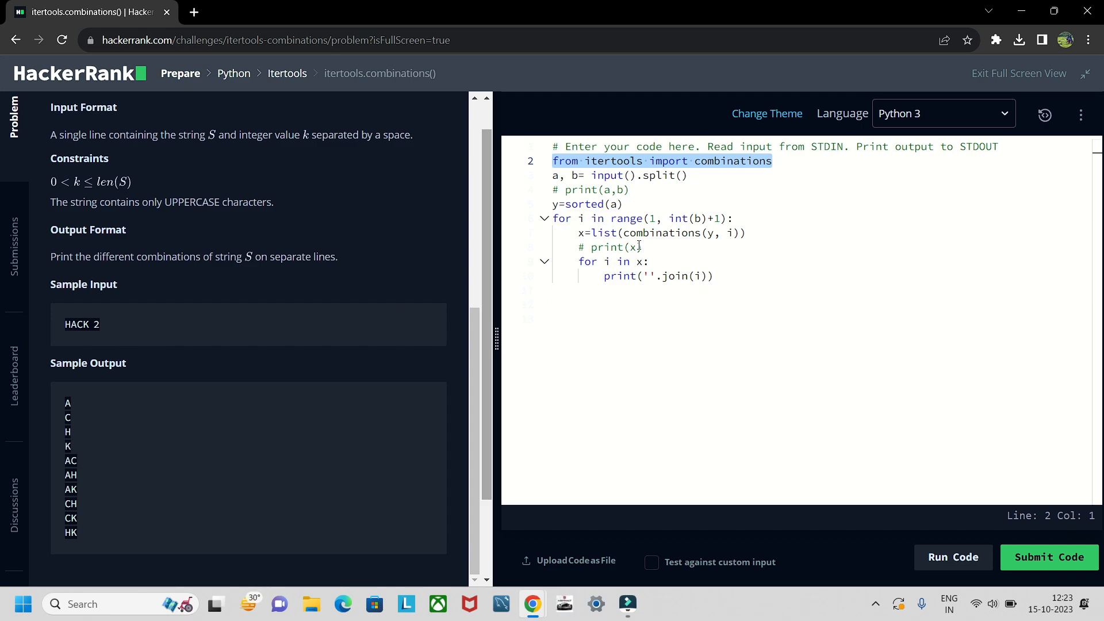
pyautogui.doubleClick(684, 218)
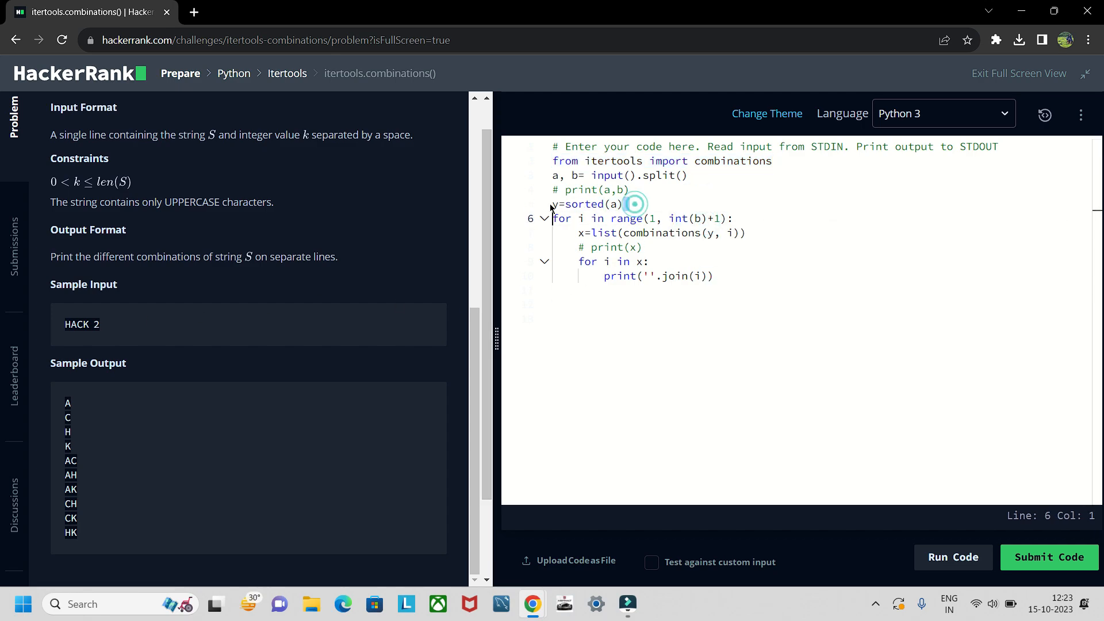
pyautogui.click(683, 319)
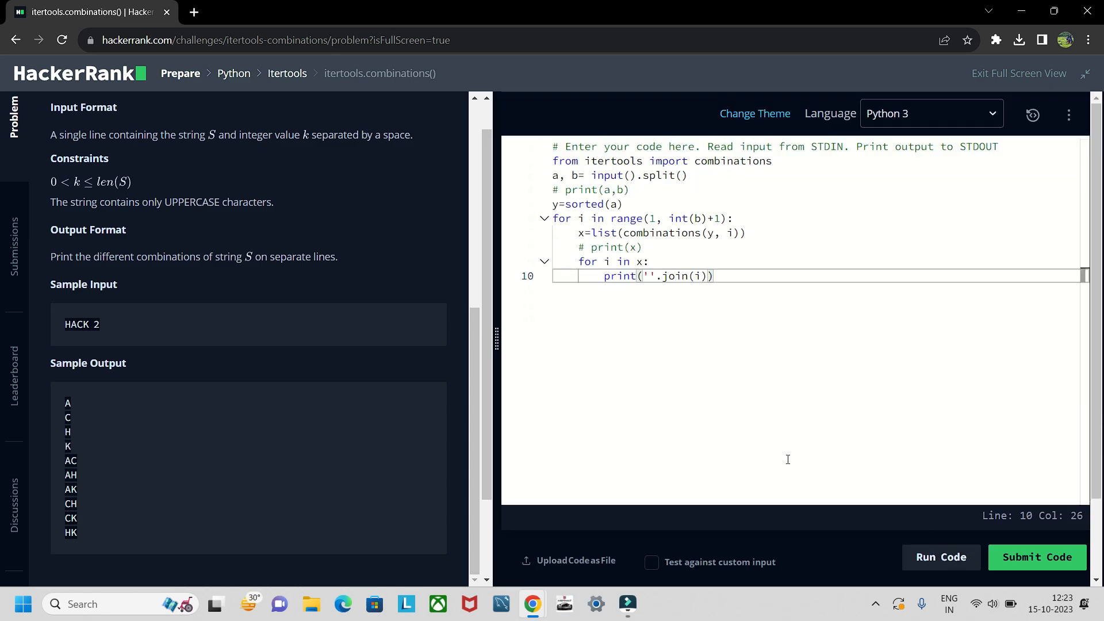
pyautogui.click(940, 556)
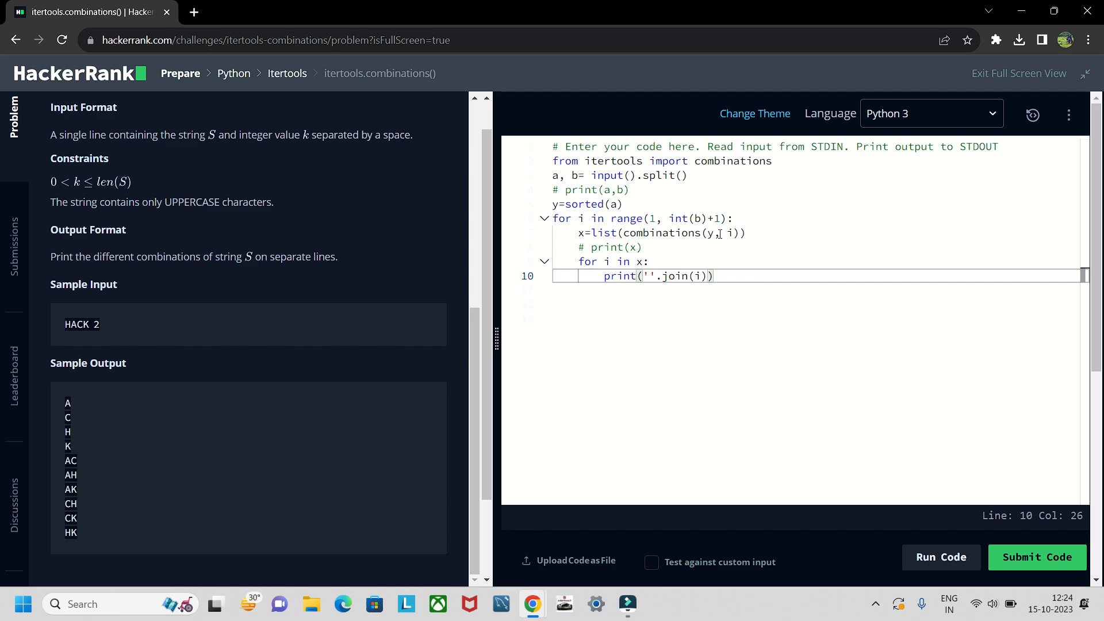
pyautogui.click(621, 205)
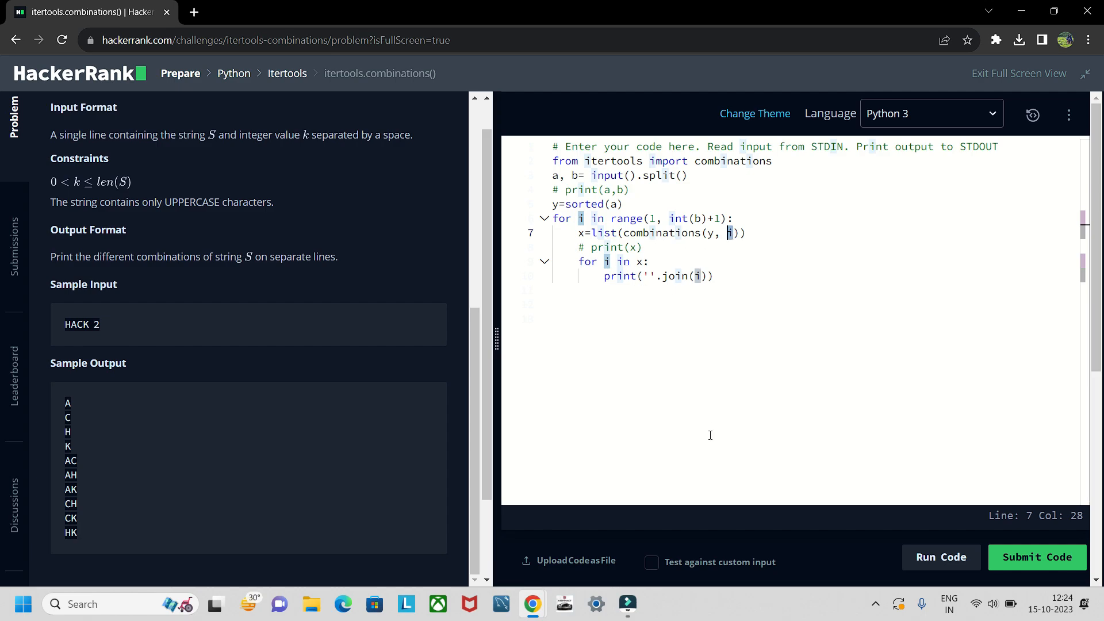
# Run the code on Sample Test case 0 and review the Wrong Answer showing tuples instead of strings
pyautogui.click(940, 556)
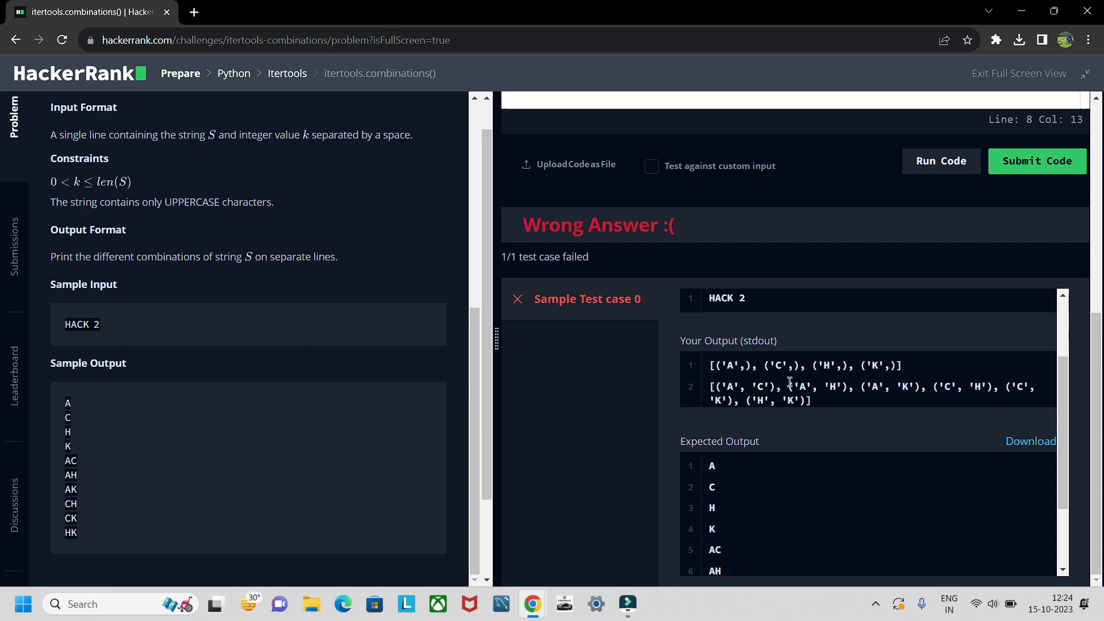
pyautogui.scroll(3)
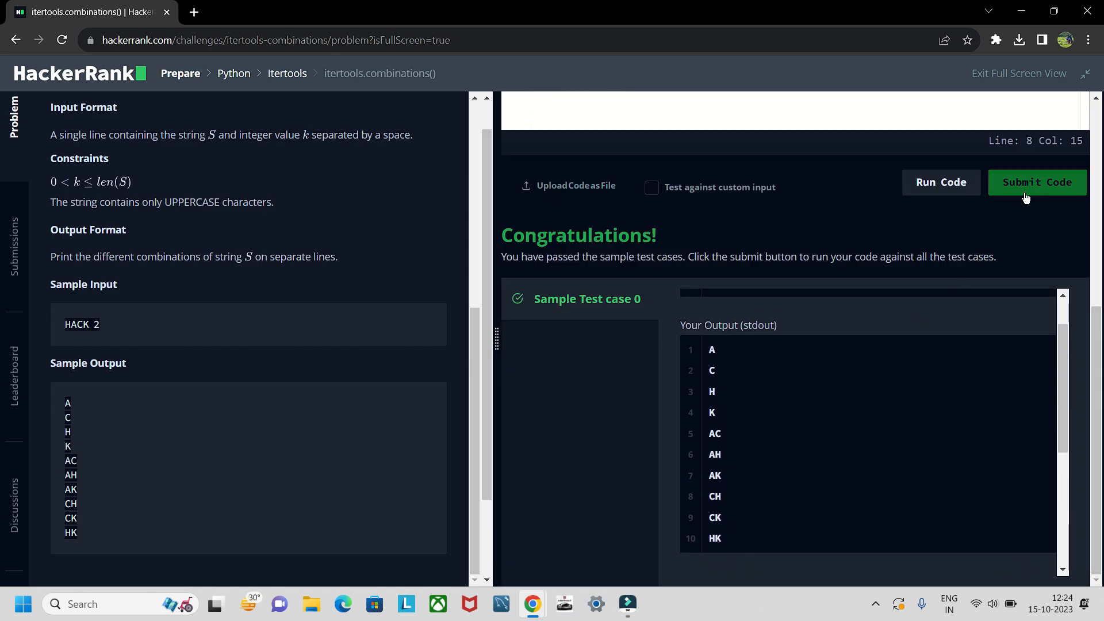
# Submit the passing solution for evaluation against all test cases
pyautogui.click(1037, 182)
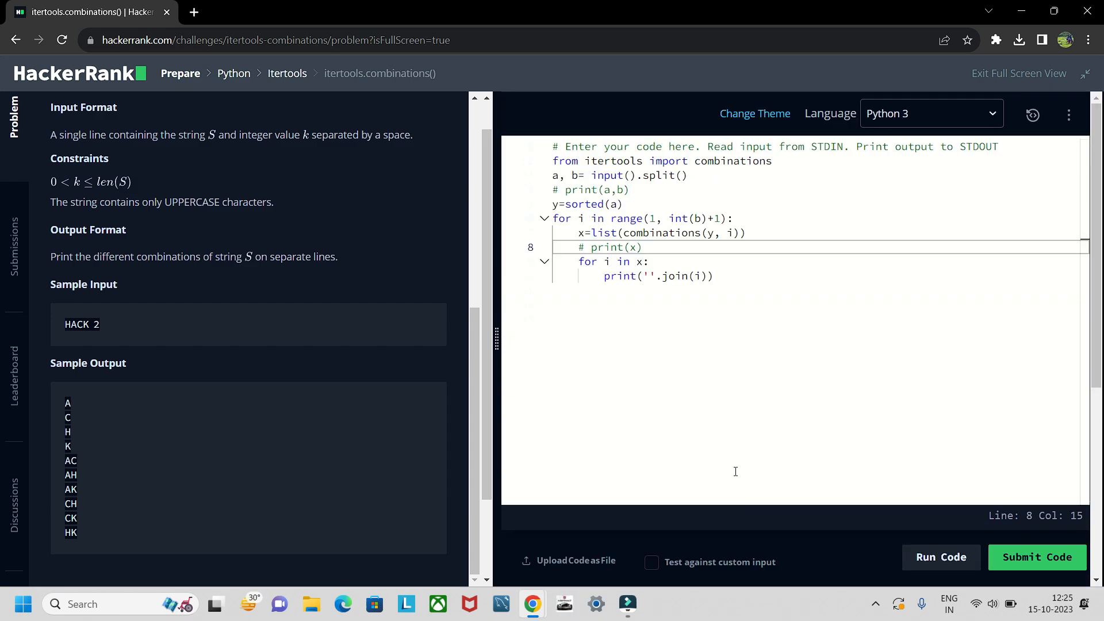
pyautogui.click(940, 557)
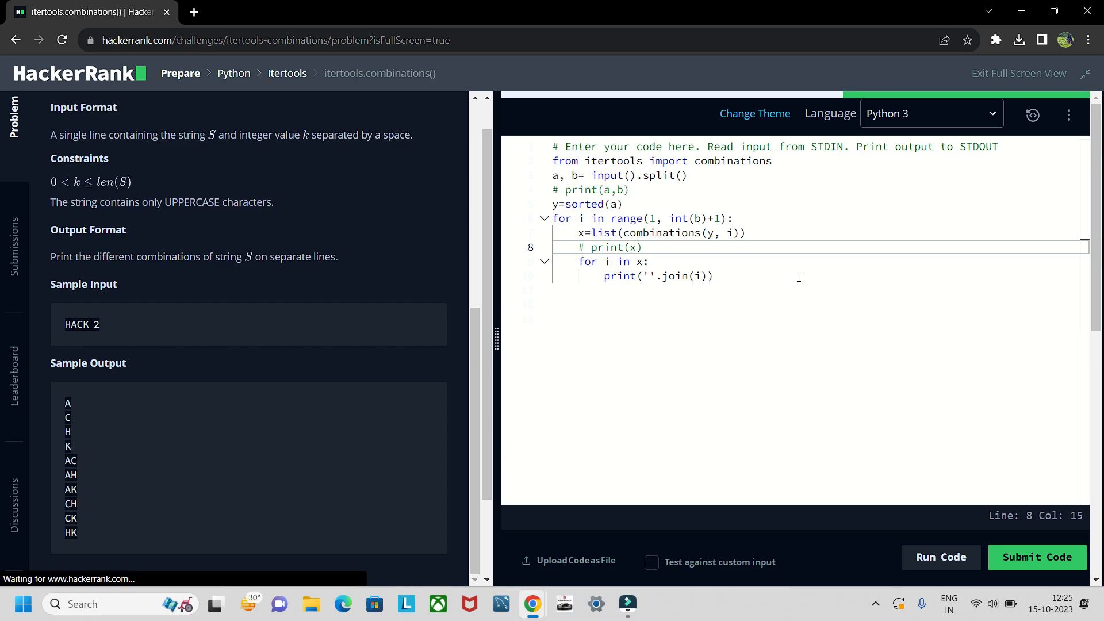